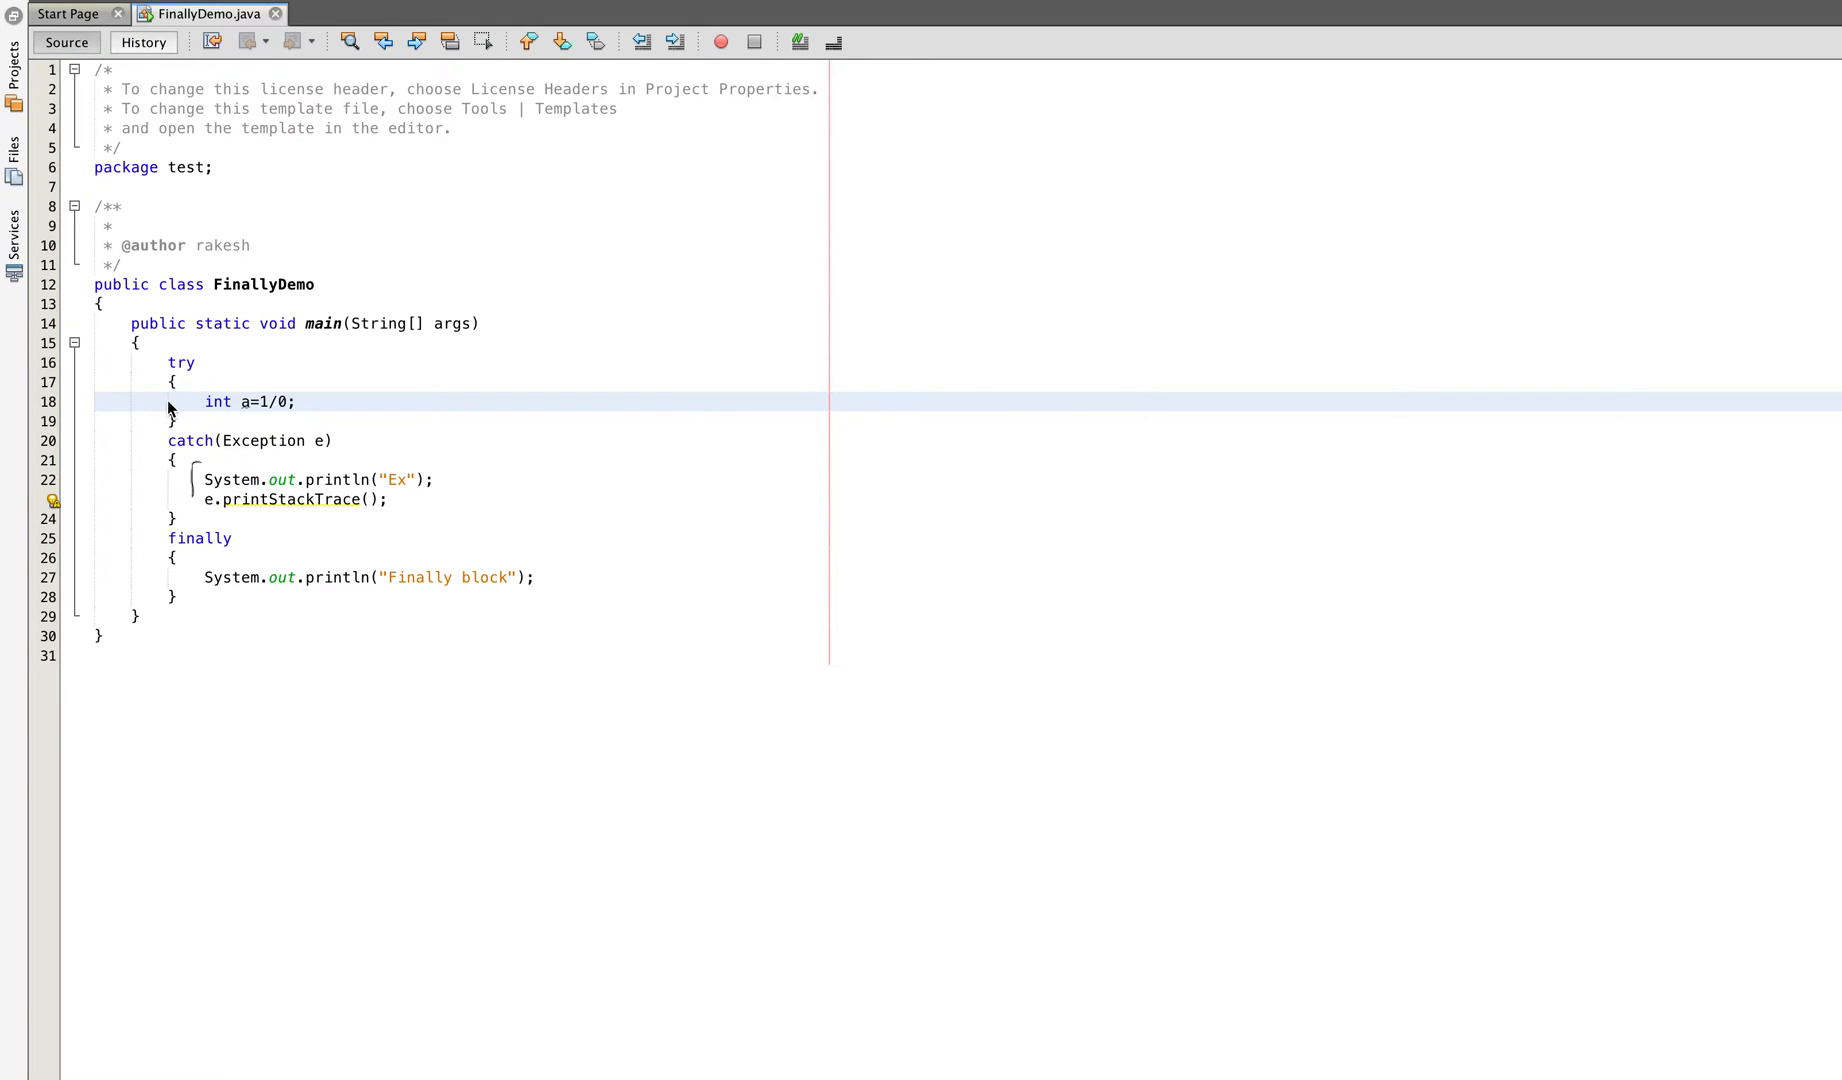
mouse_move(182, 580)
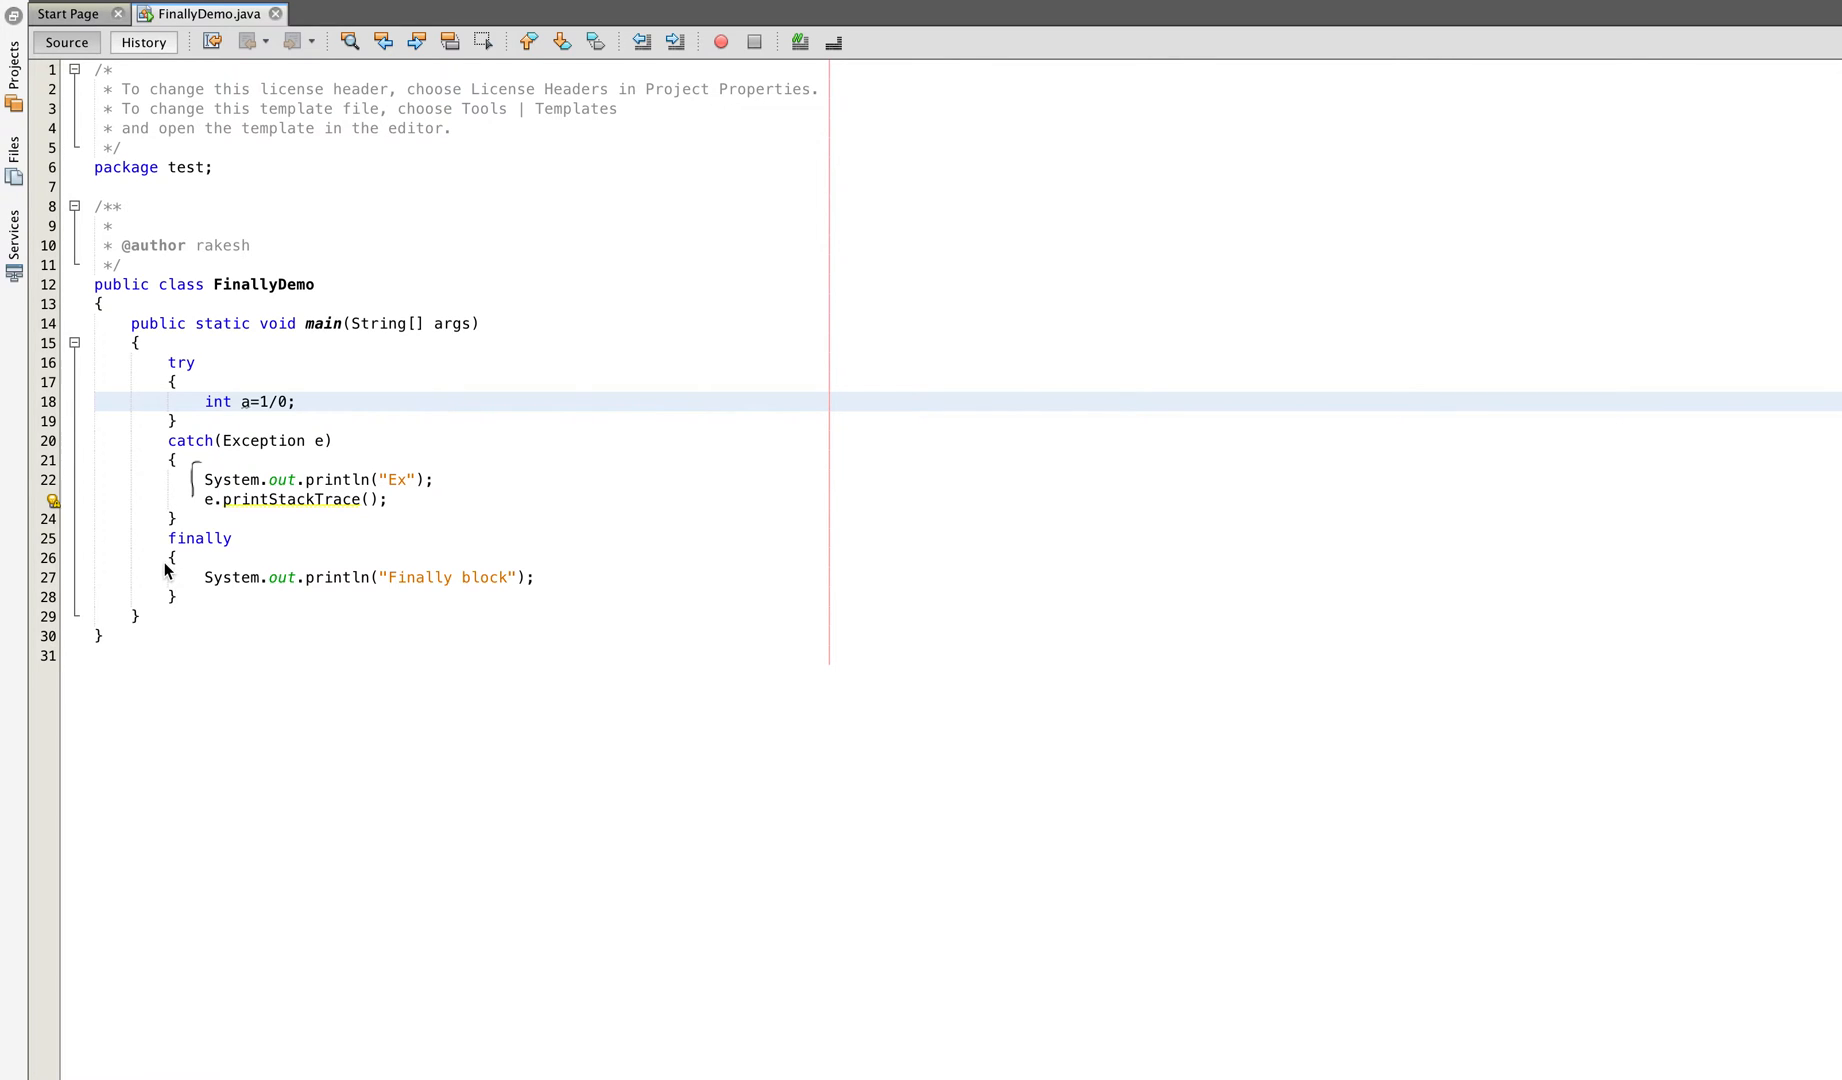
mouse_move(160, 570)
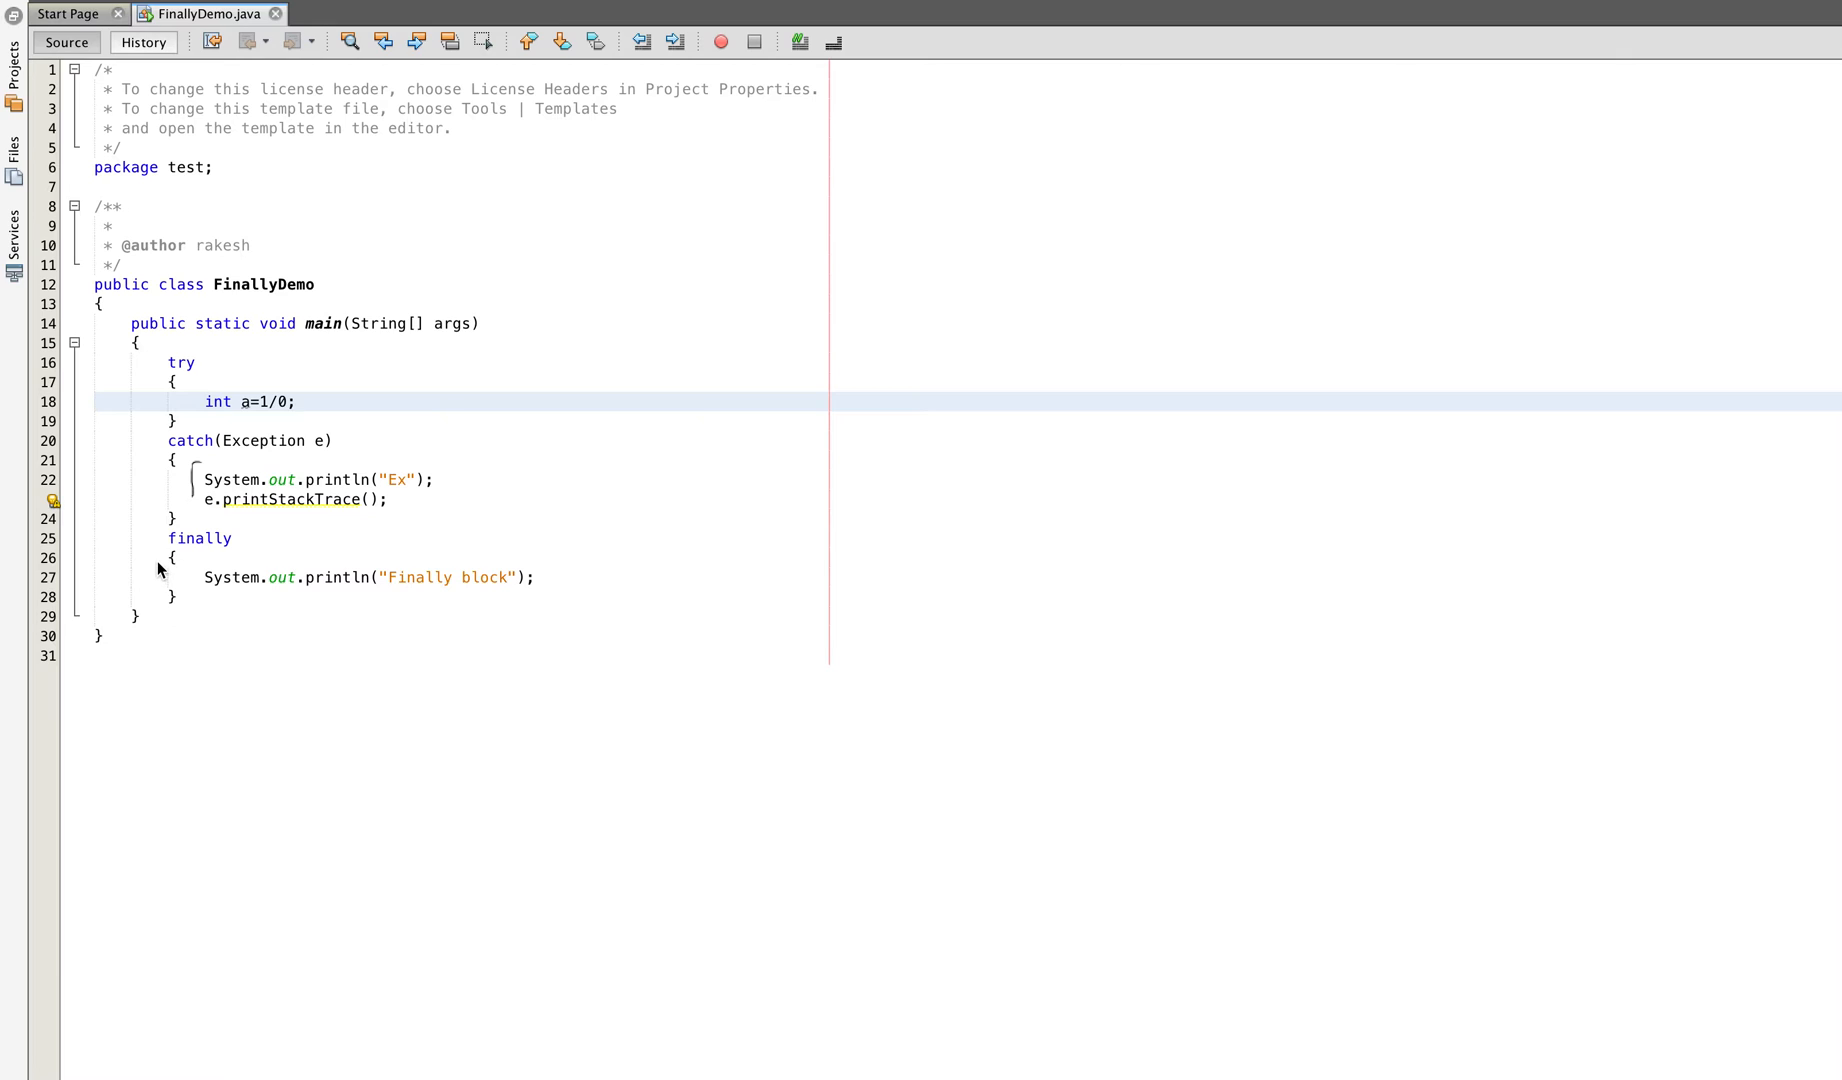
mouse_move(152, 576)
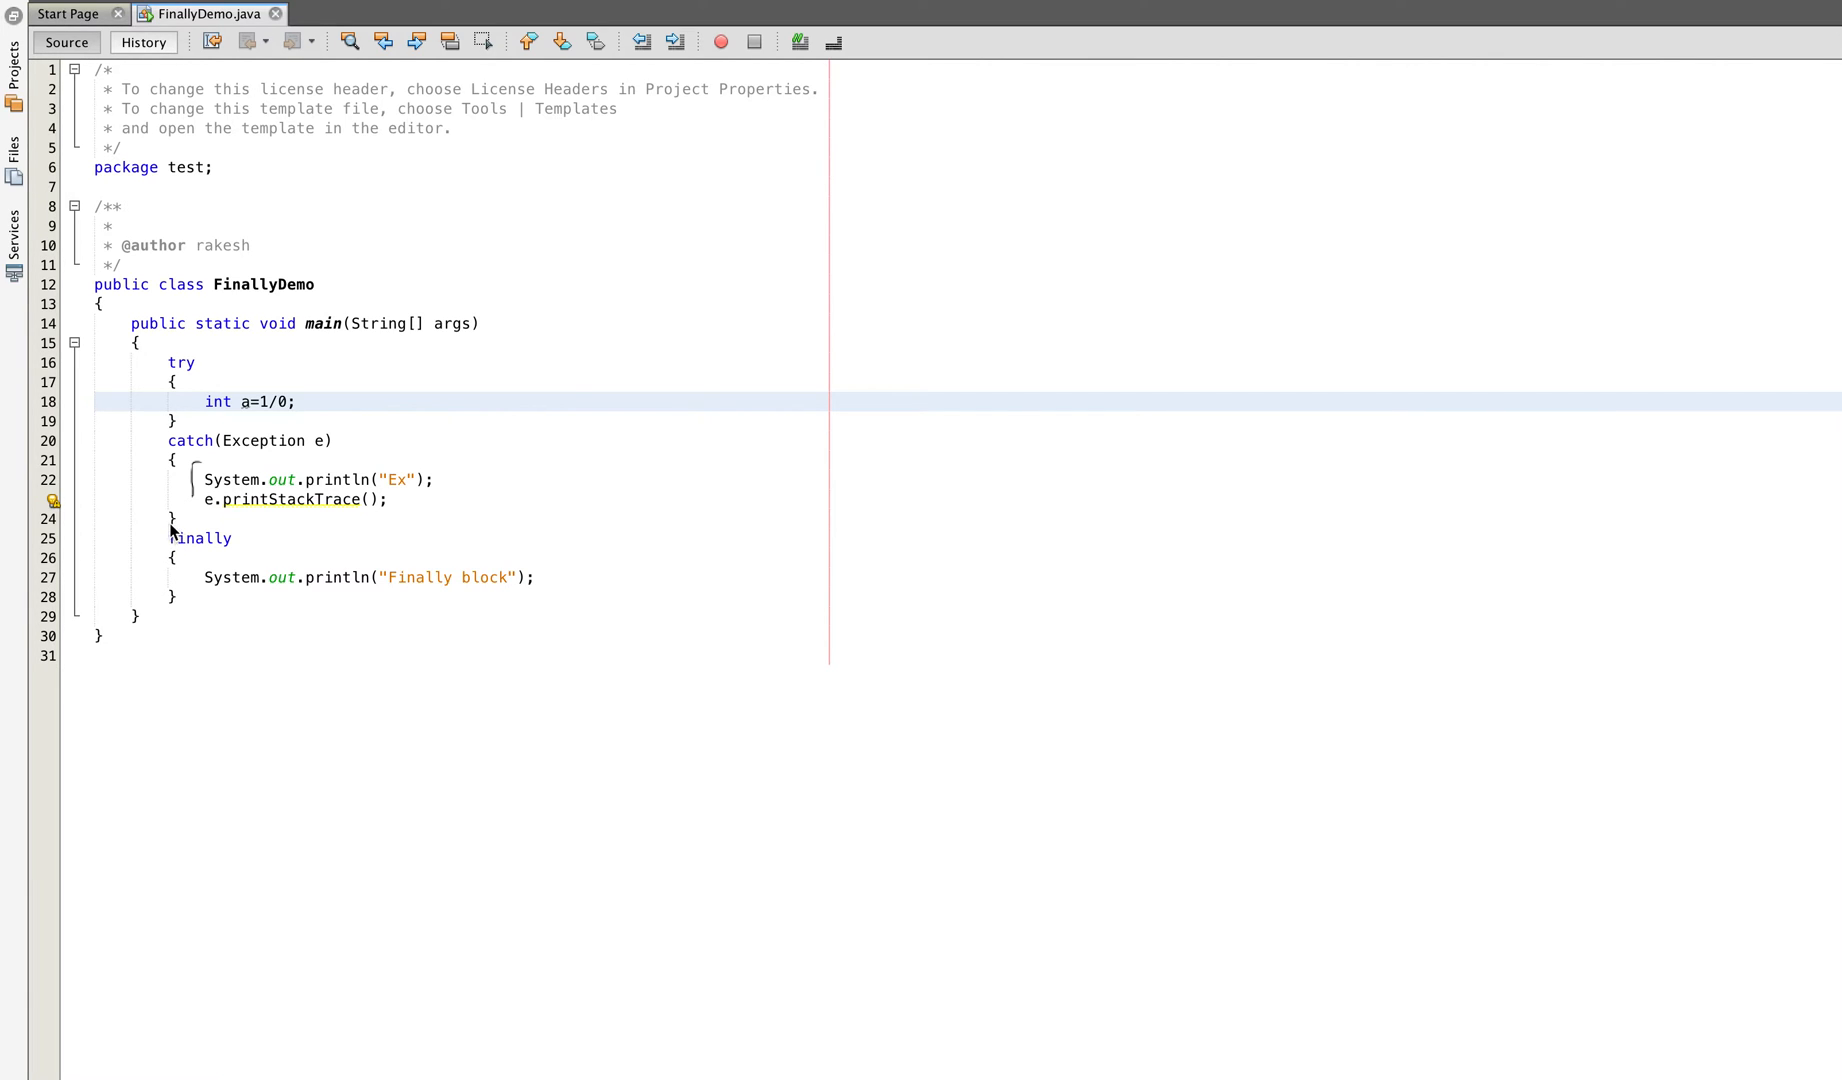
mouse_move(212, 436)
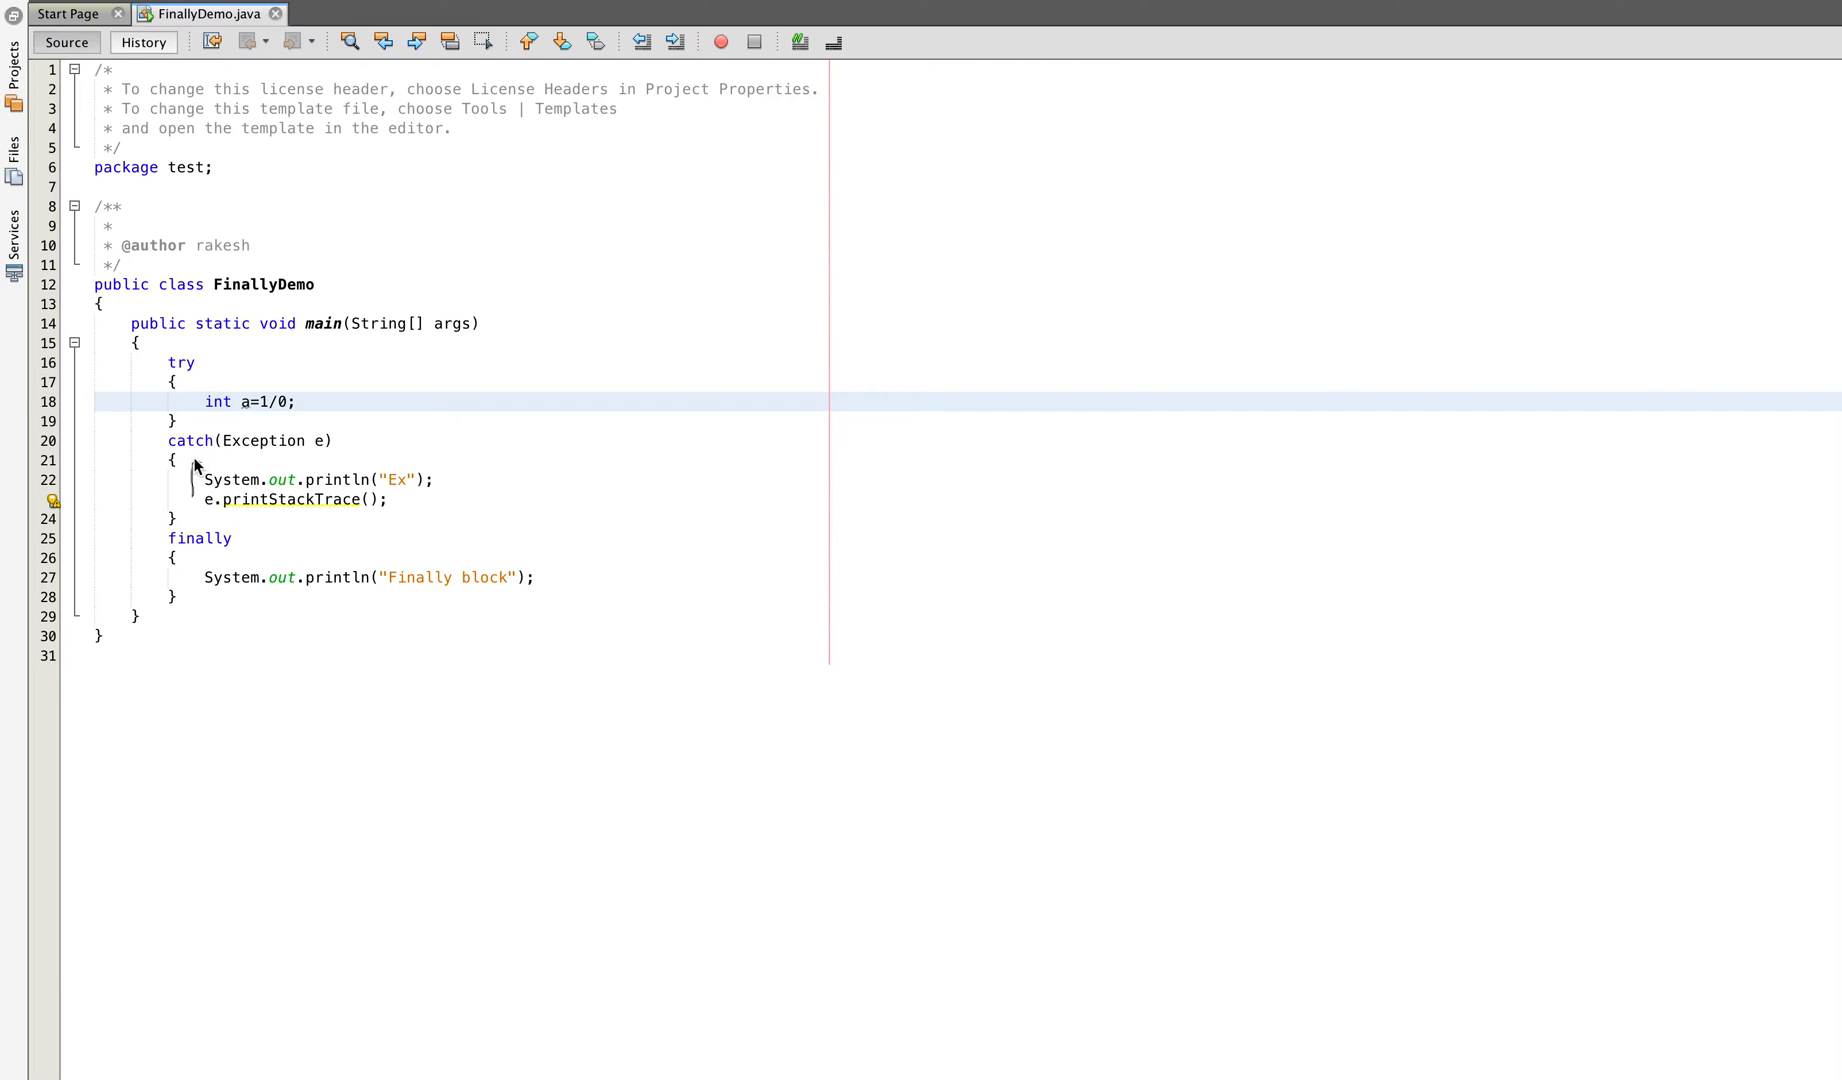
mouse_move(192, 472)
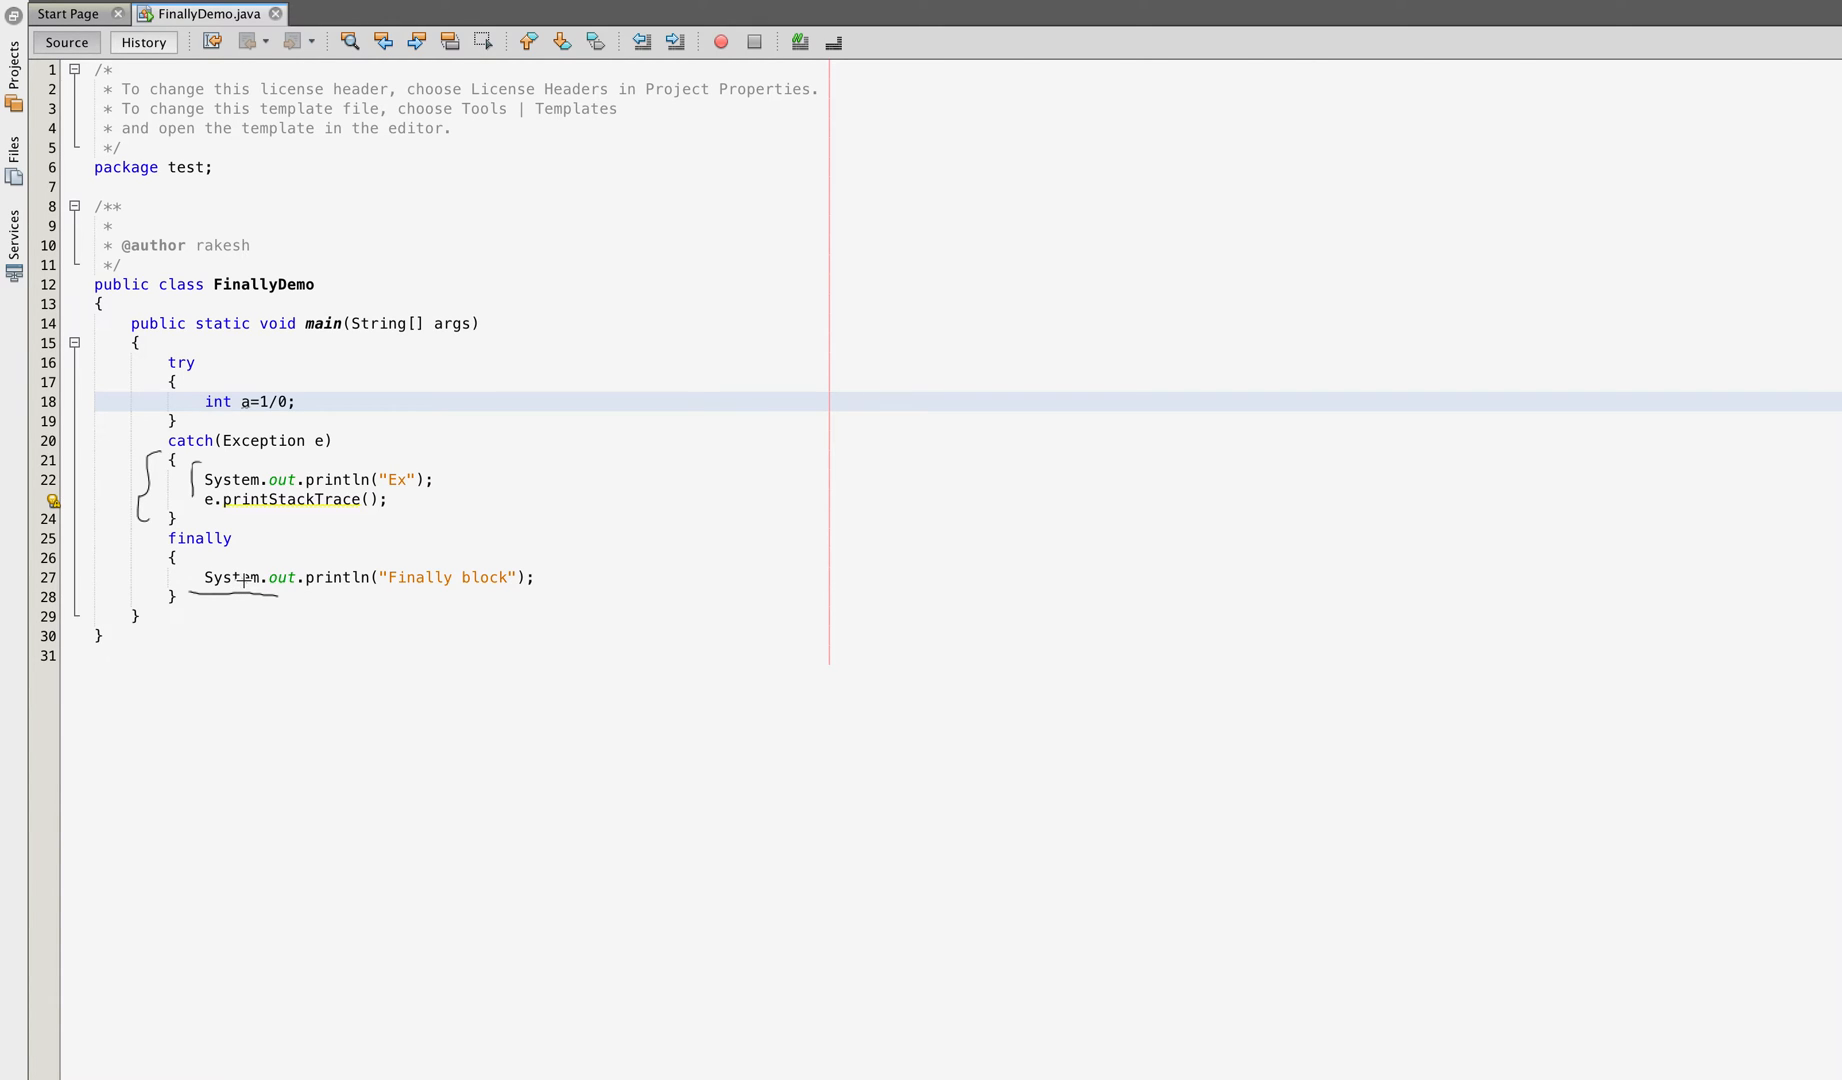
mouse_move(240, 578)
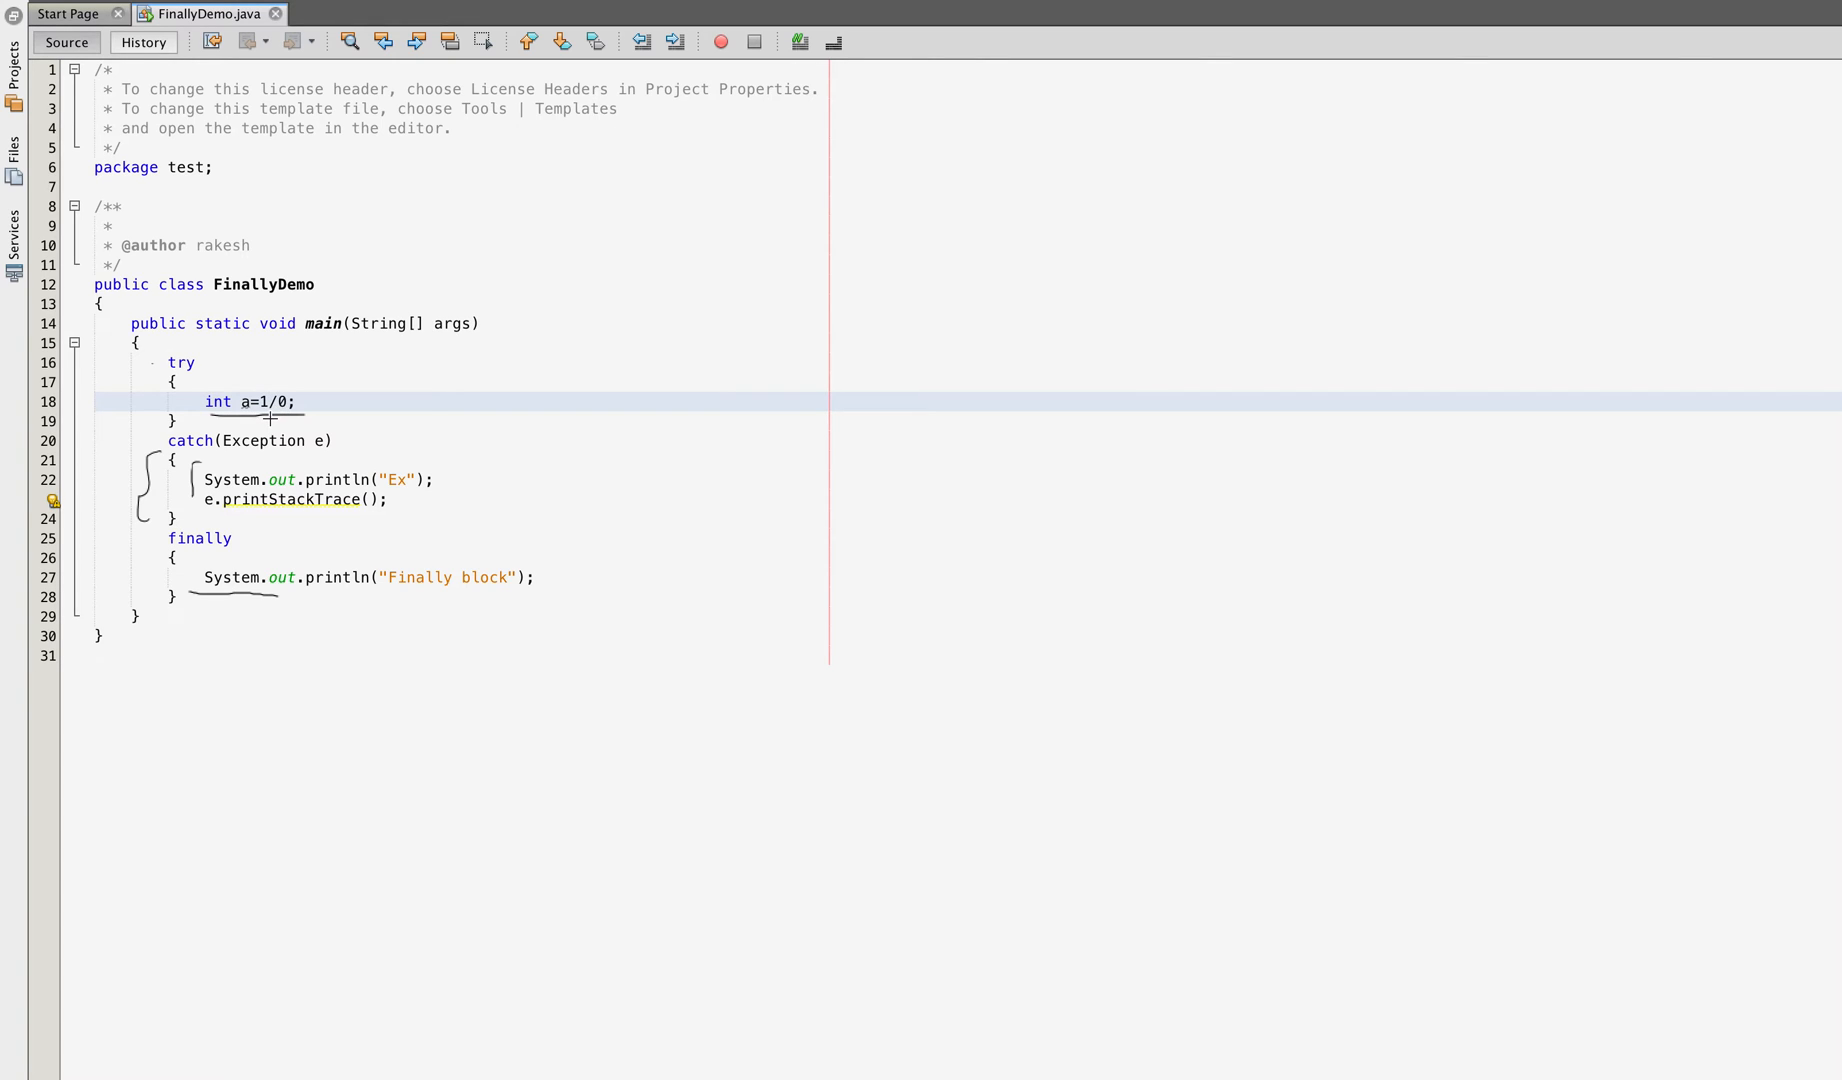
mouse_move(252, 432)
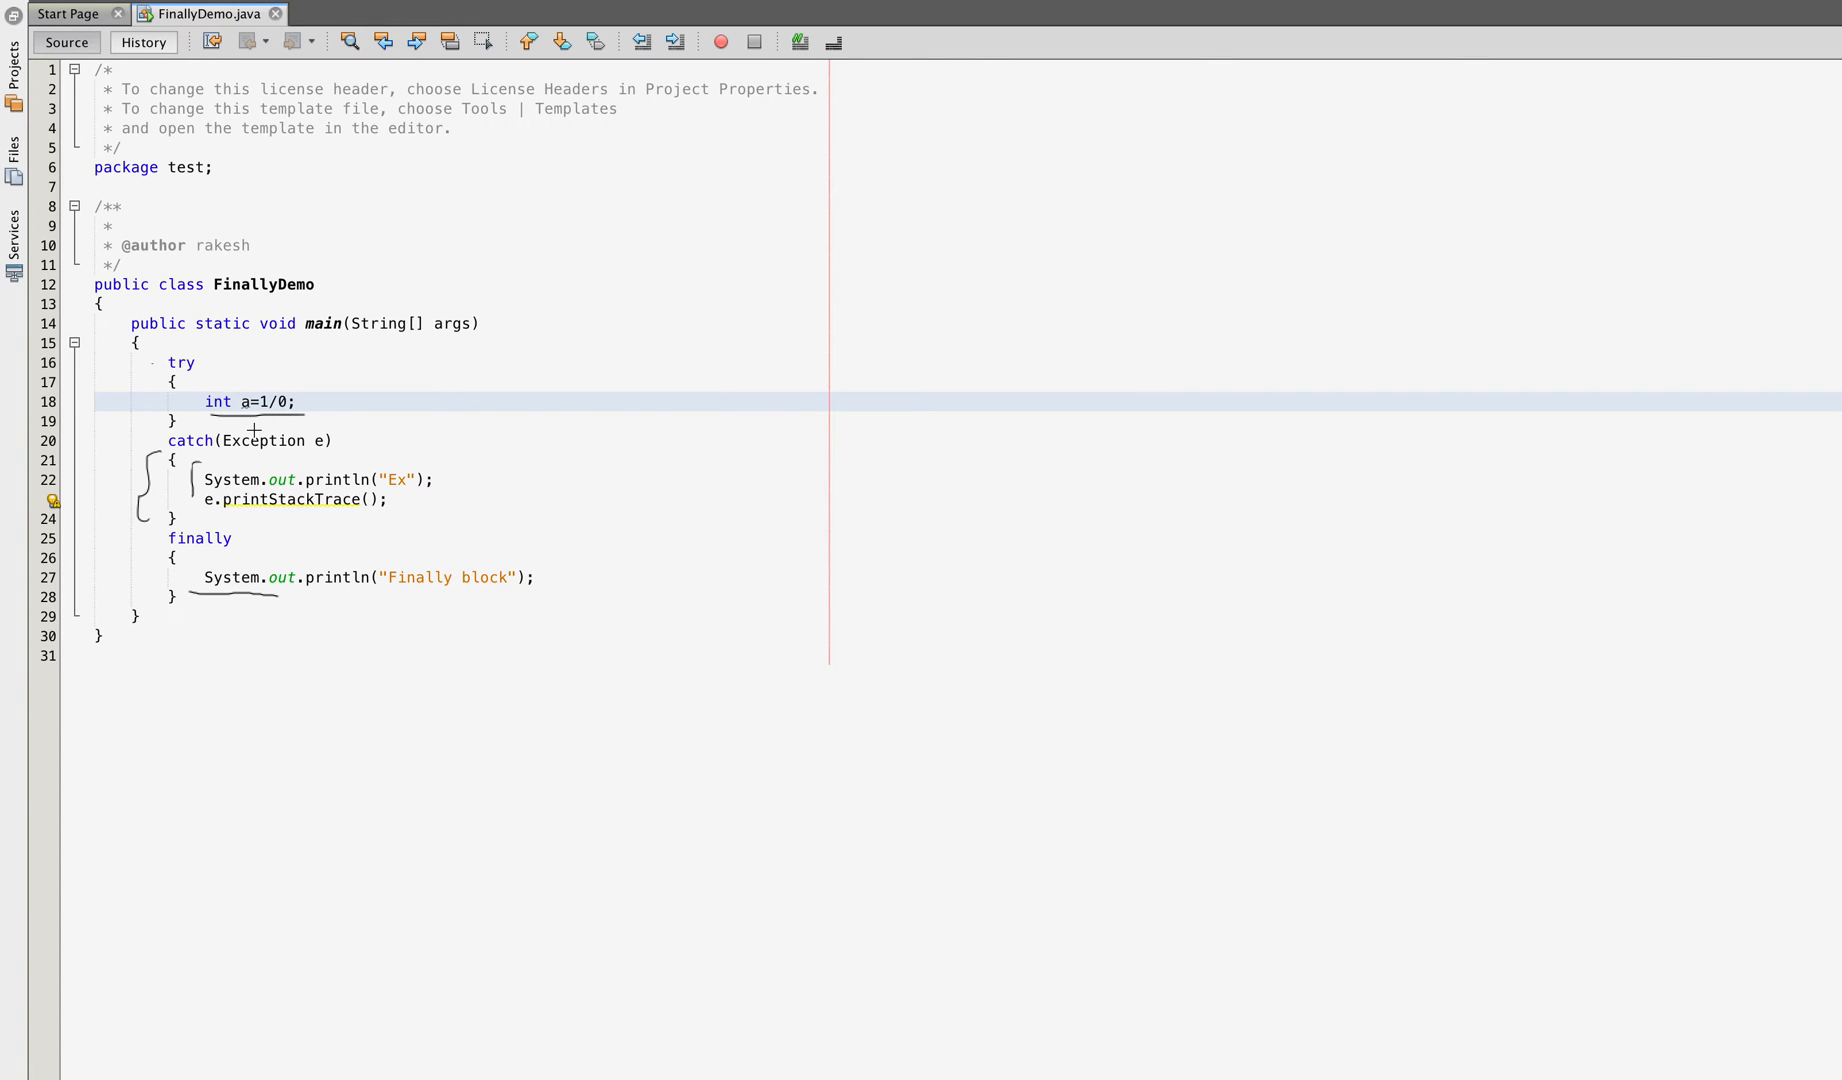
mouse_move(232, 454)
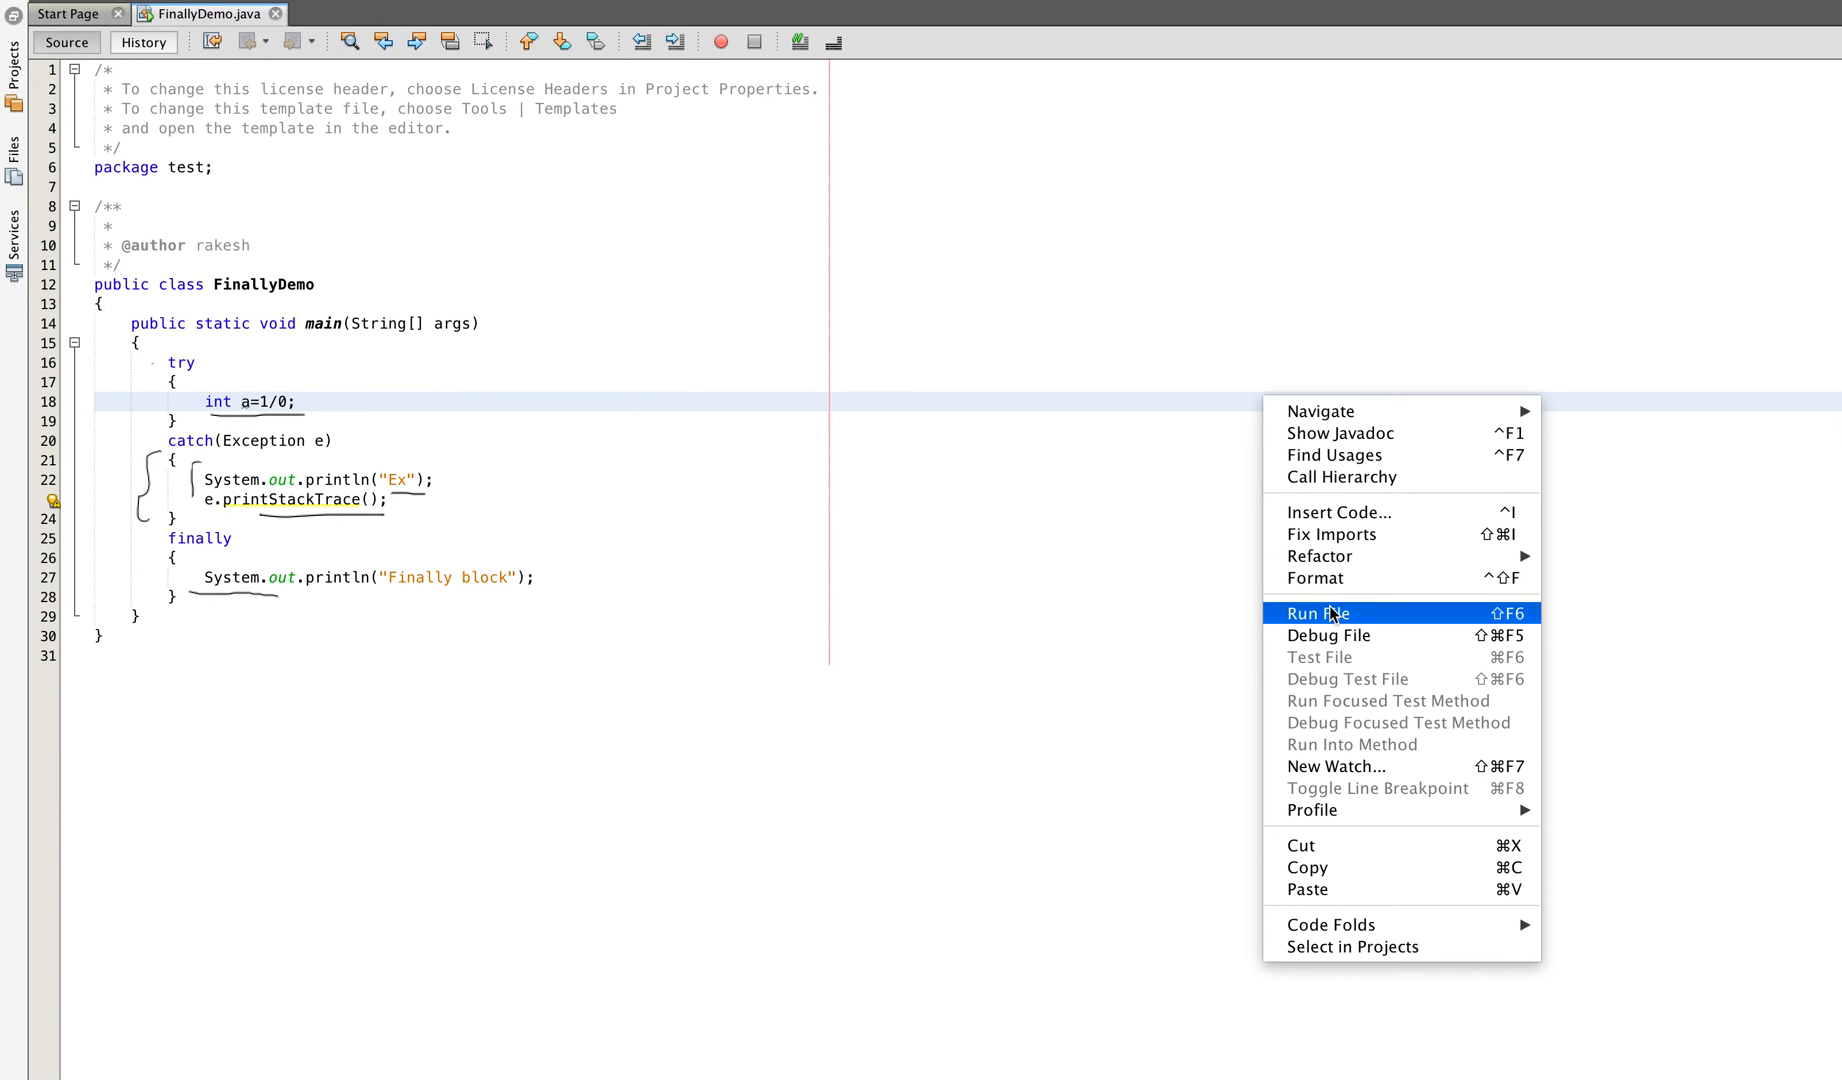
Run FinallyDemo, producing 'Ex', 'Finally block' and the ArithmeticException trace, and highlight 'Finally' in the output
left_click(1318, 612)
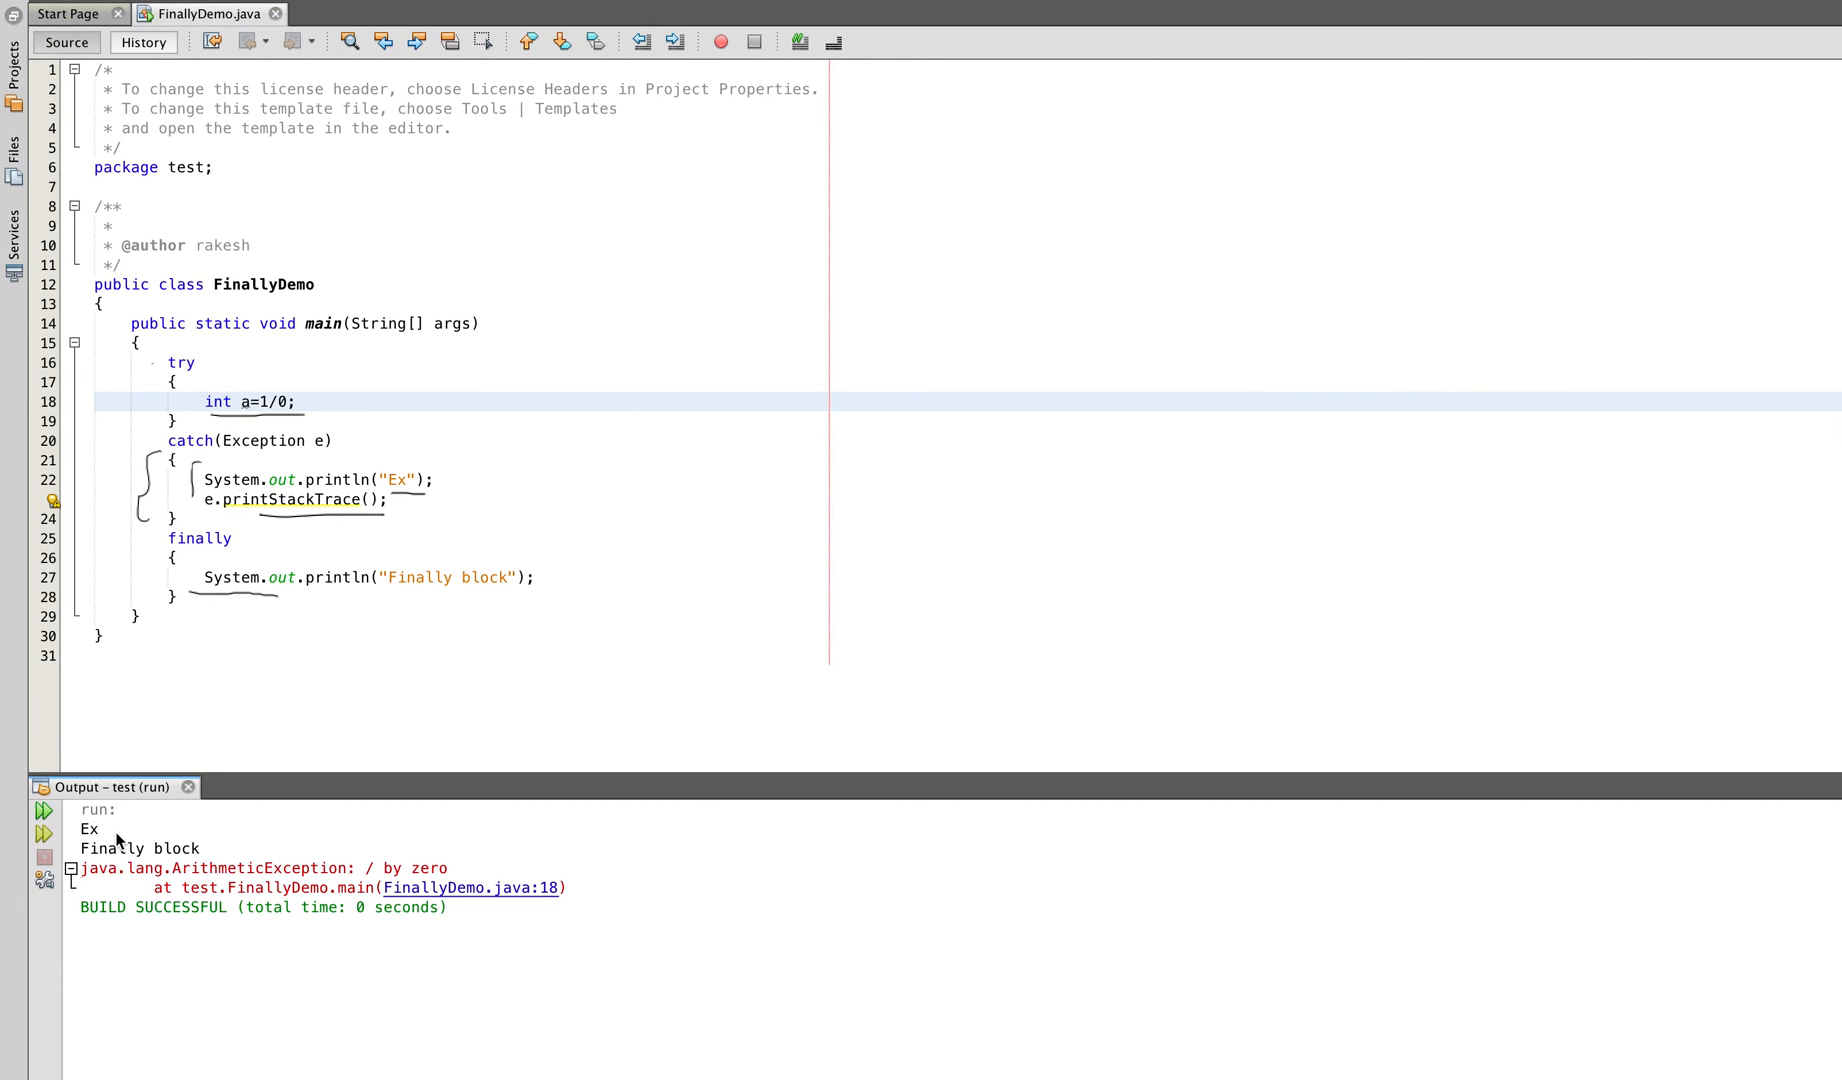
double_click(112, 848)
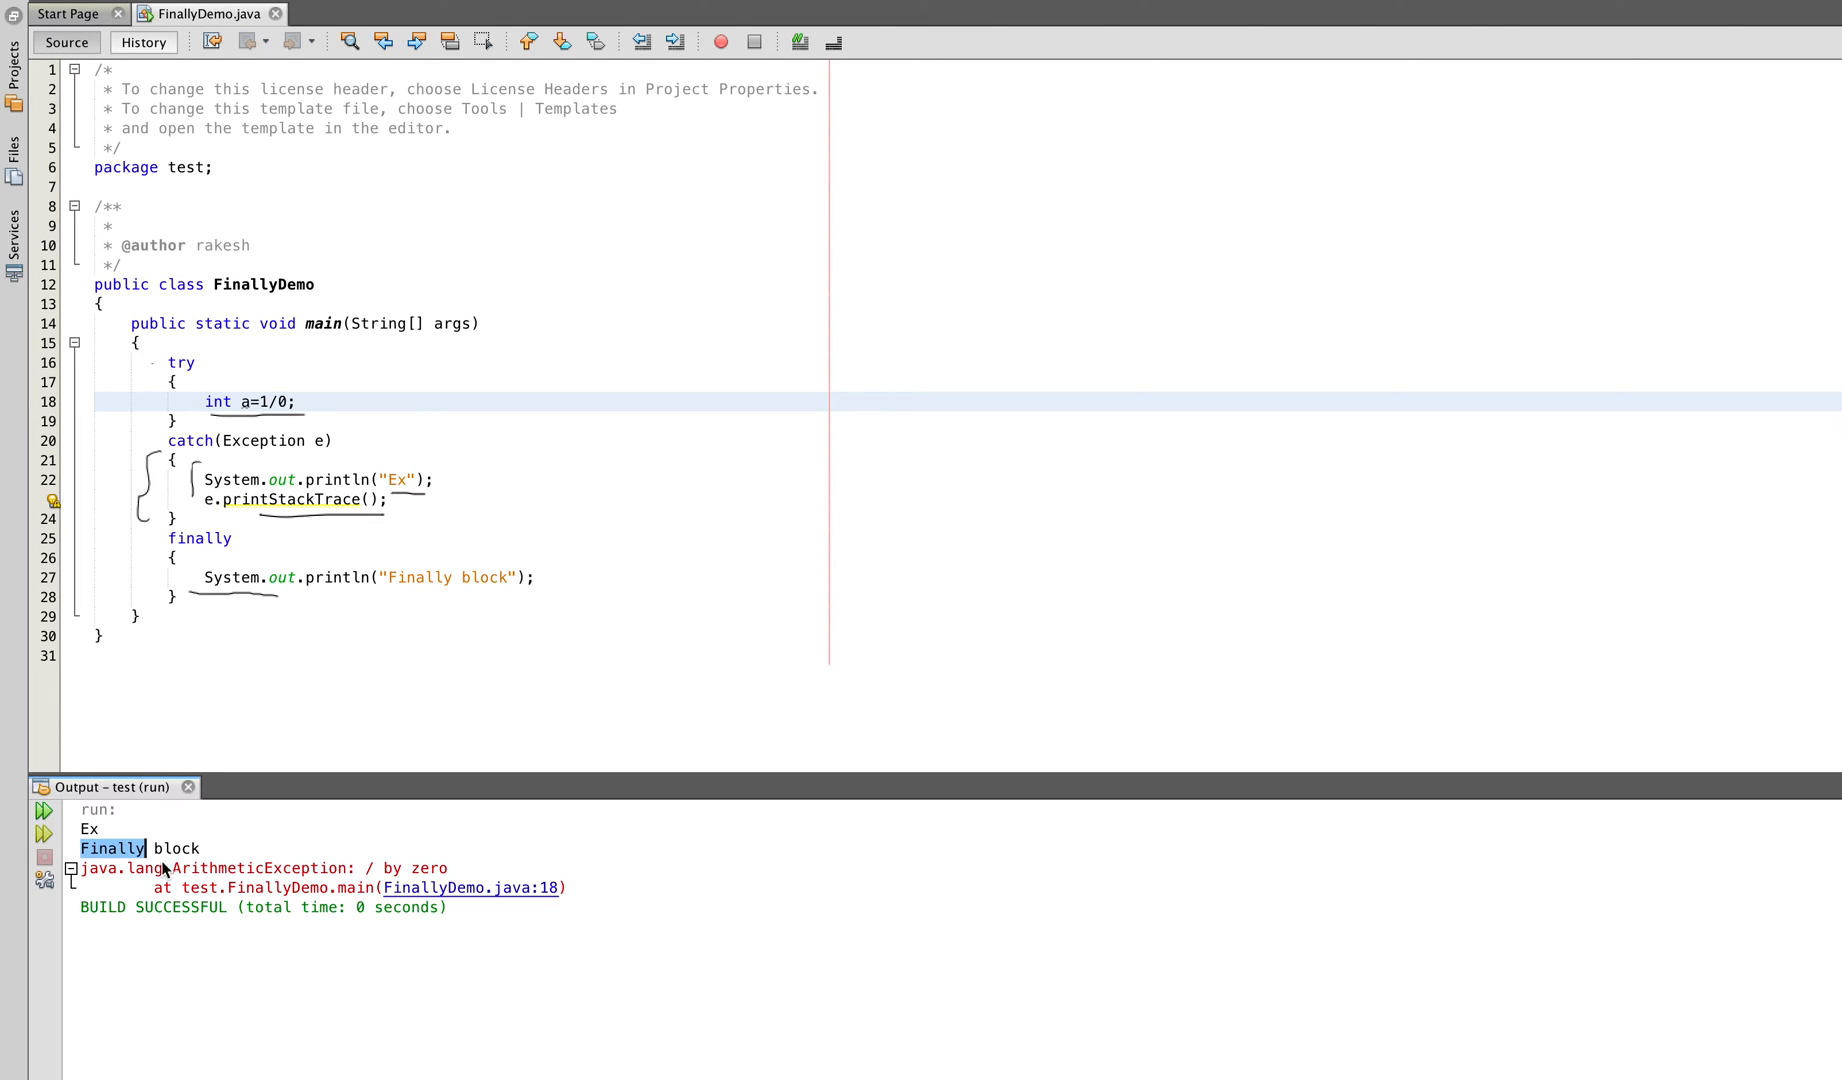
mouse_move(460, 868)
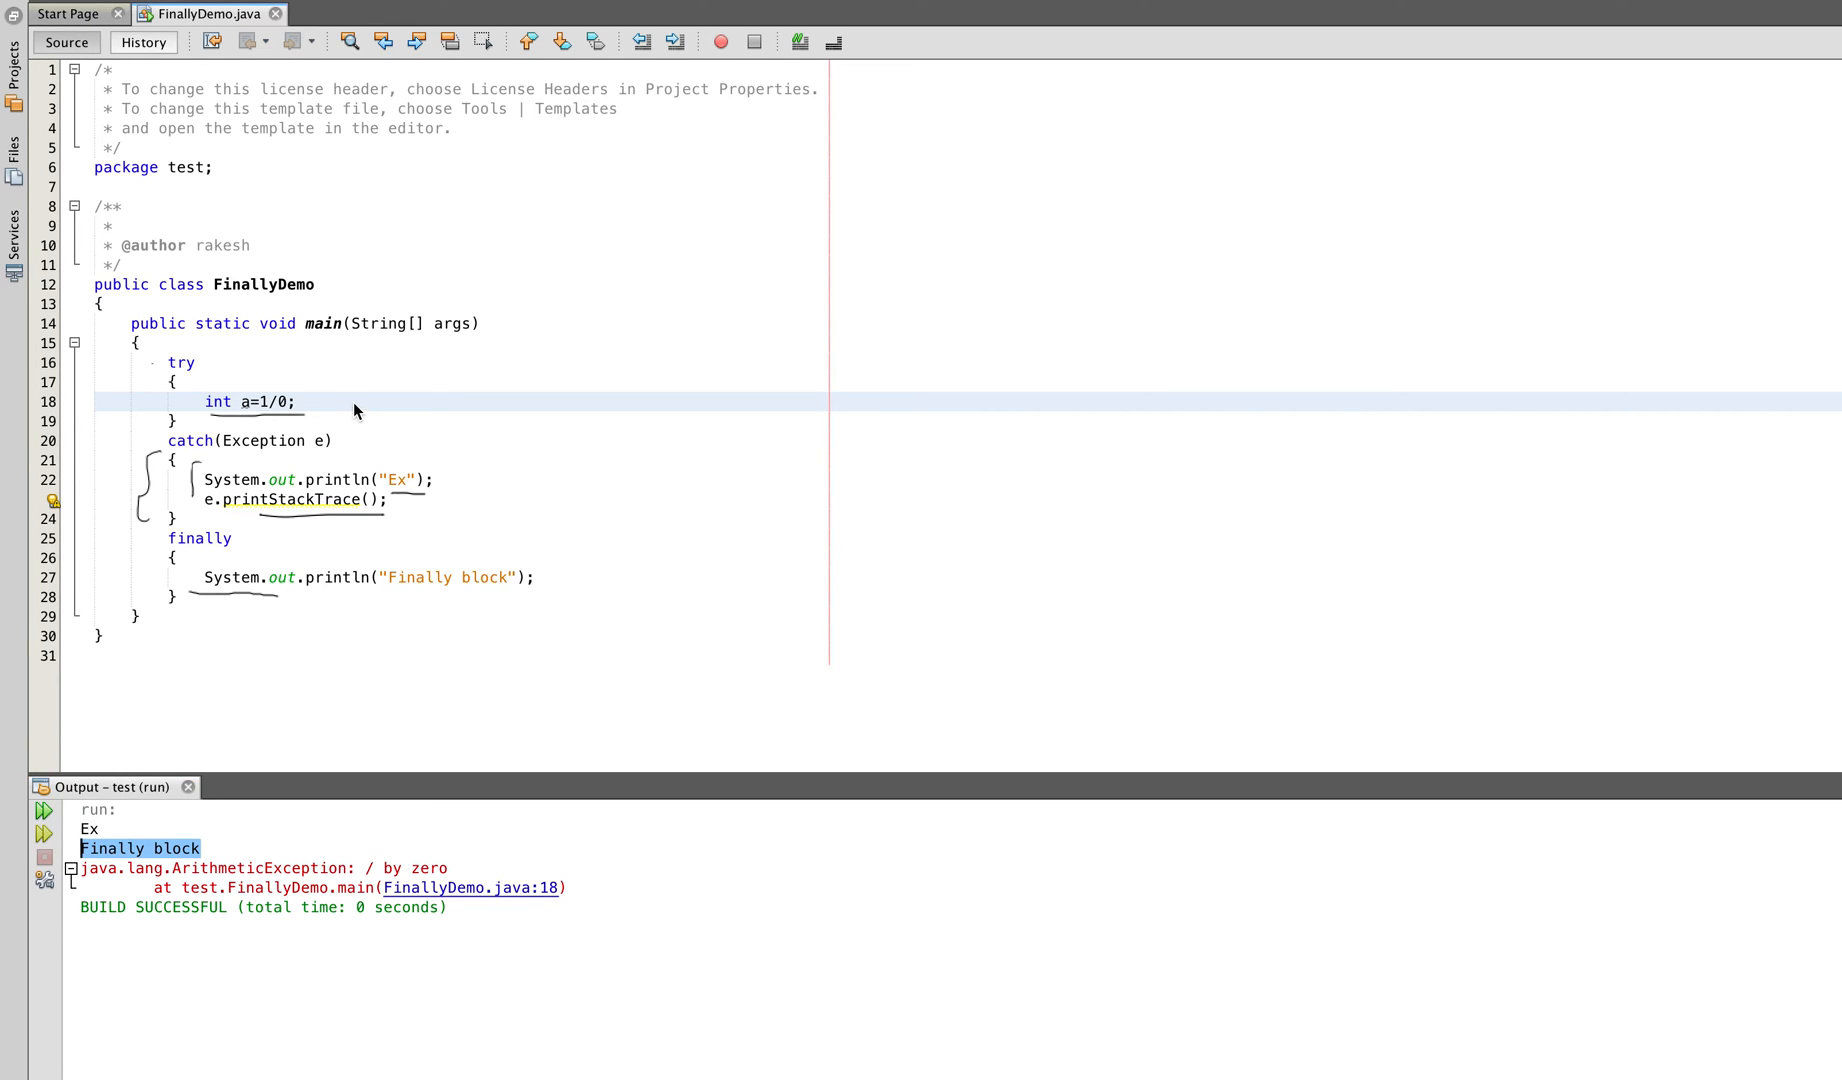
mouse_move(676, 386)
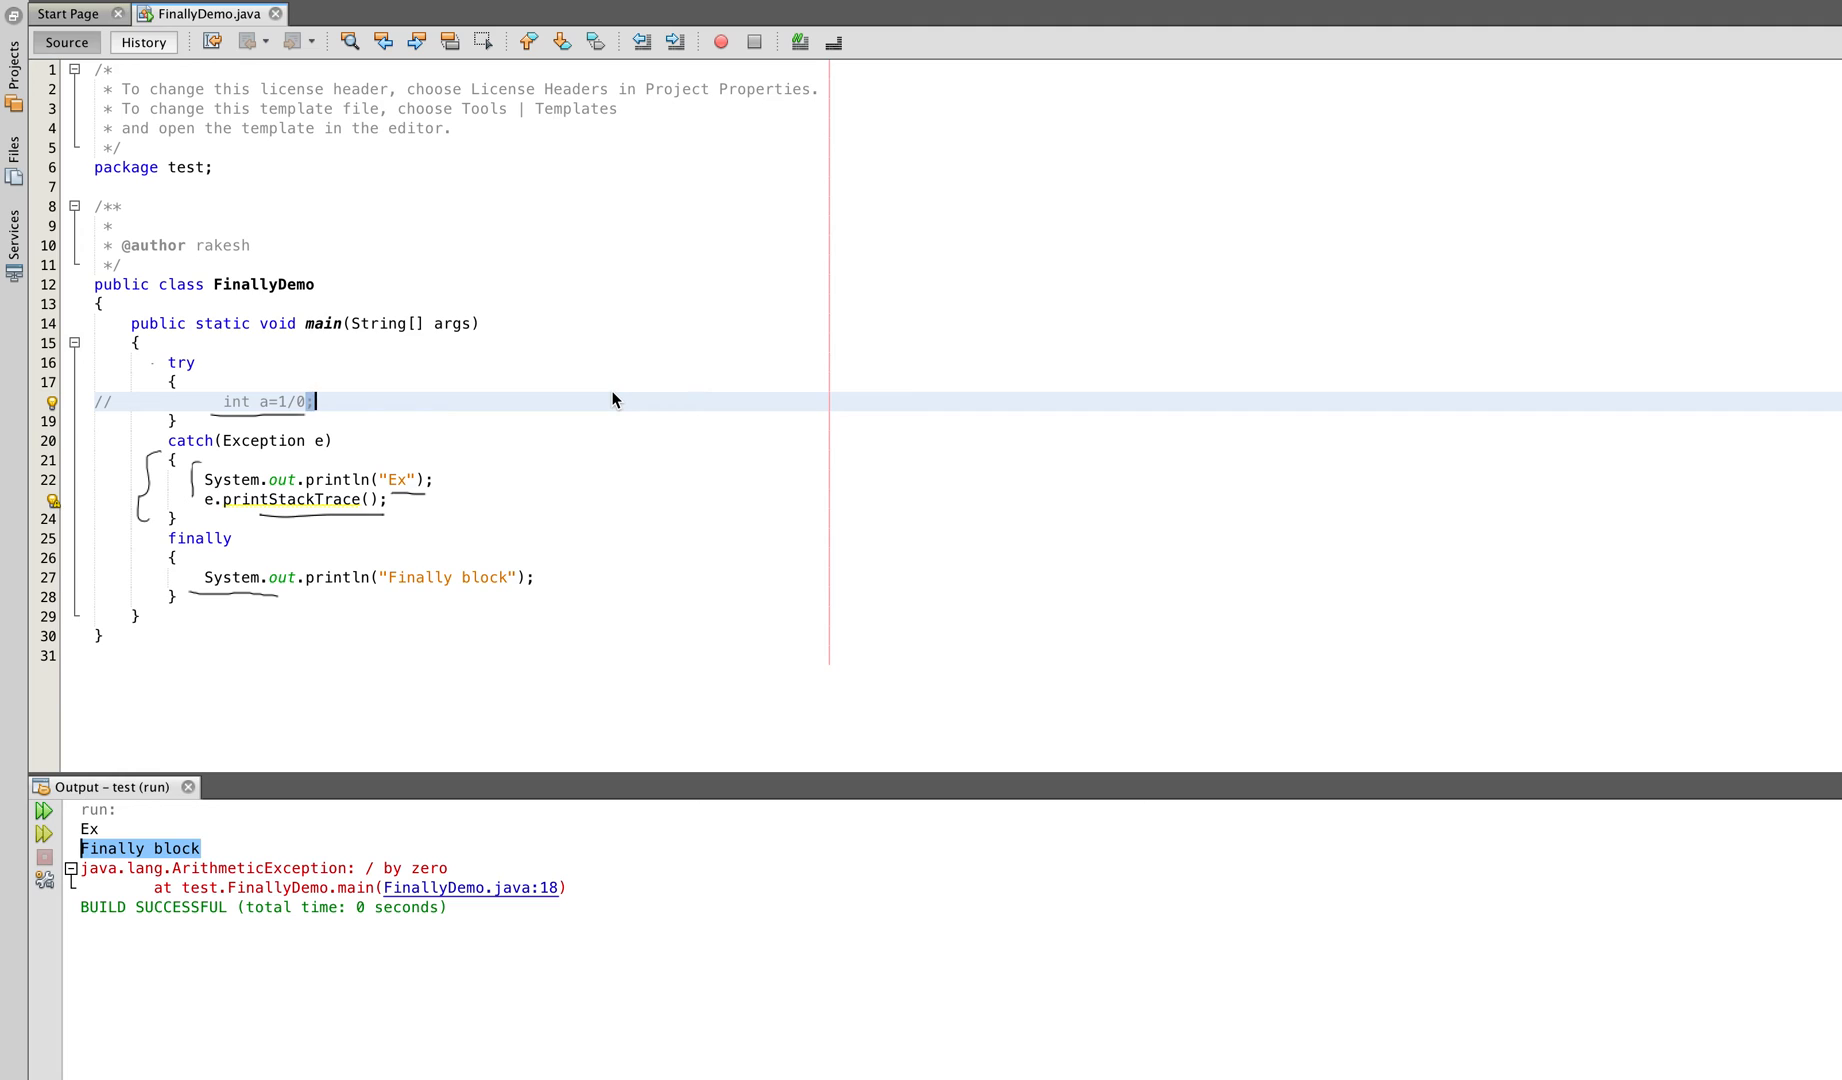
mouse_move(230, 378)
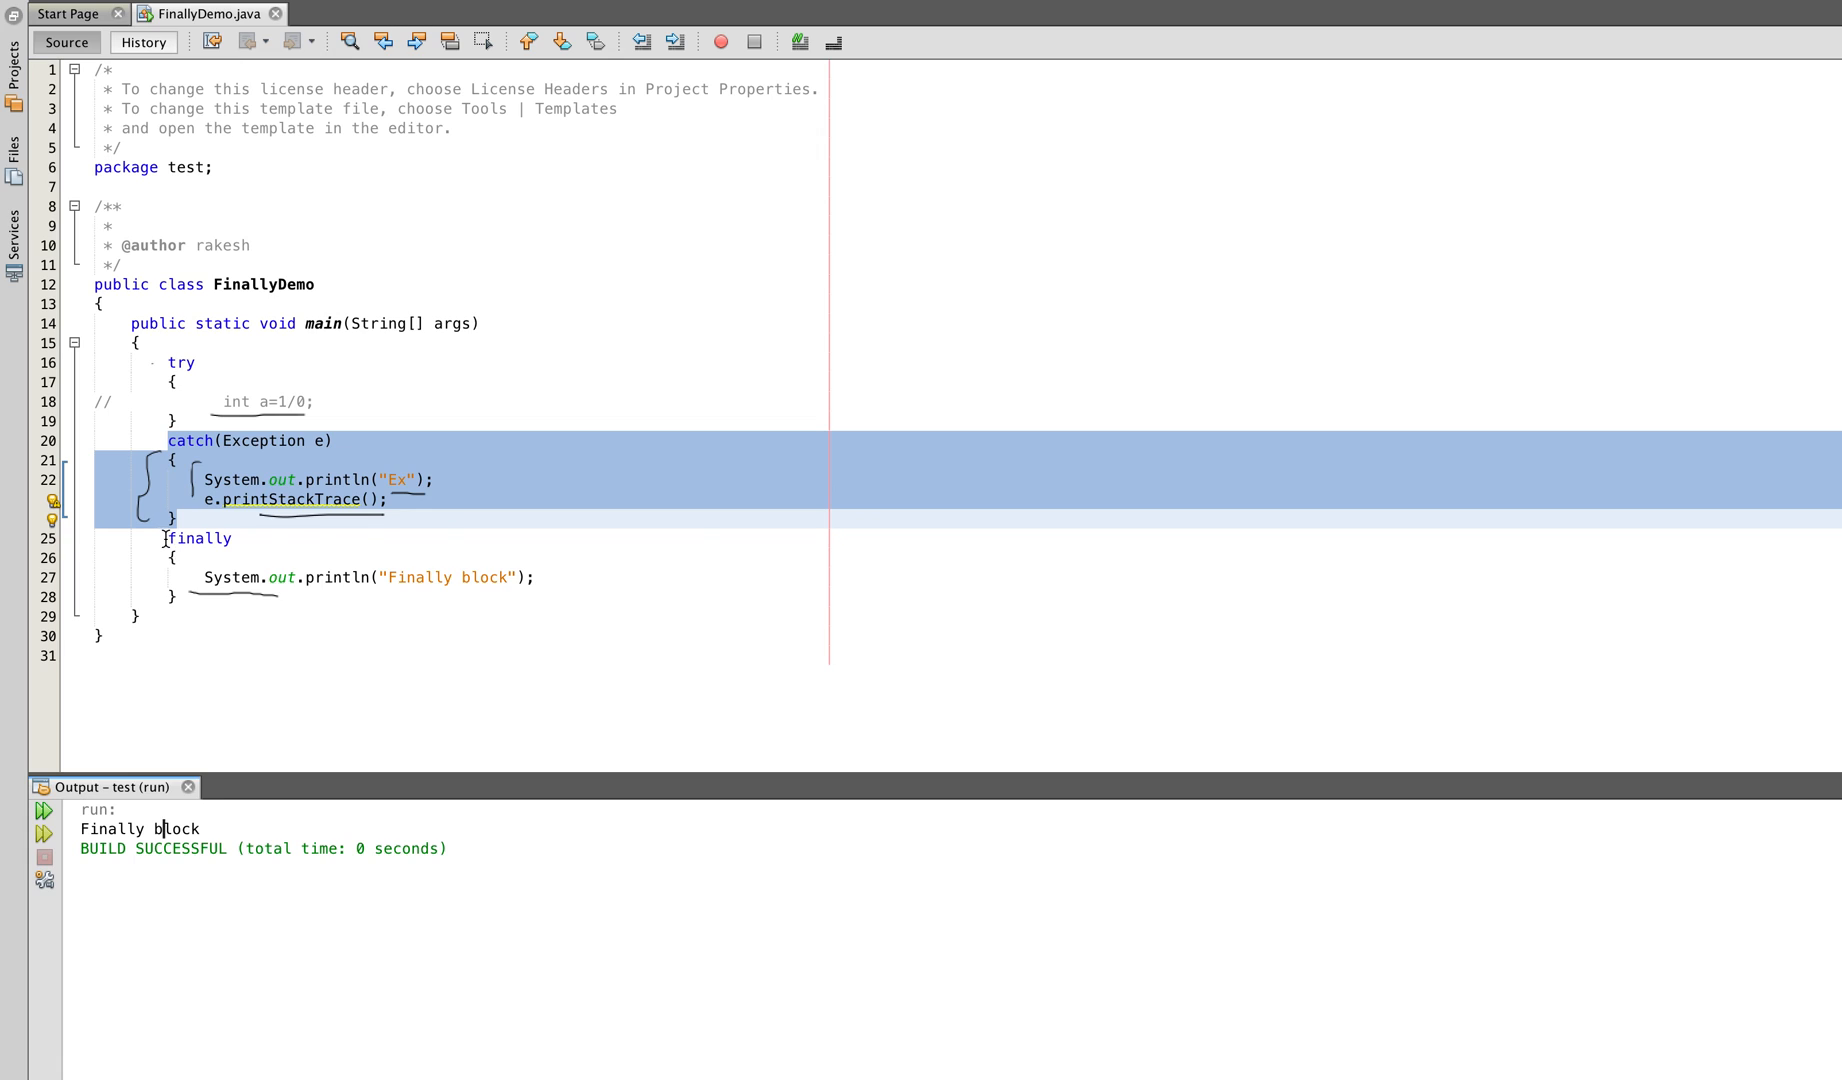
Clear the catch-block highlight after rerunning with the divide-by-zero line commented out
left_click(188, 538)
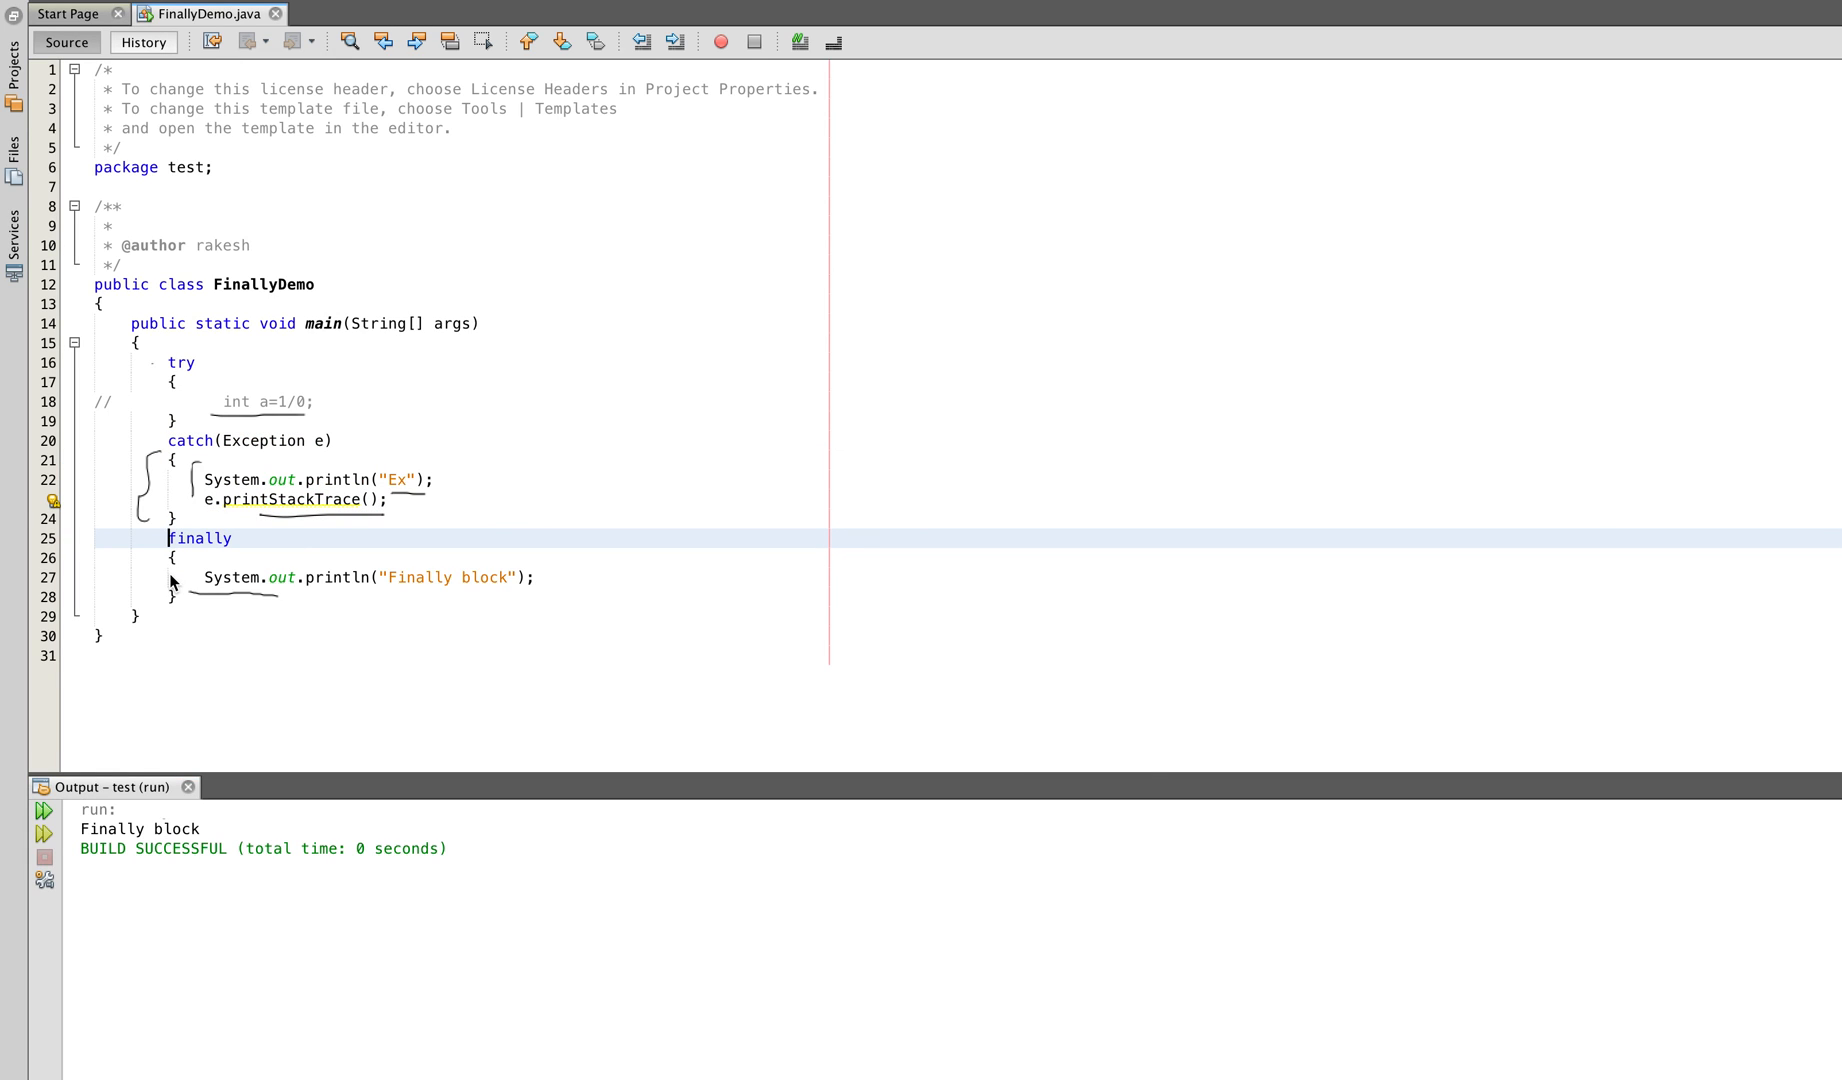